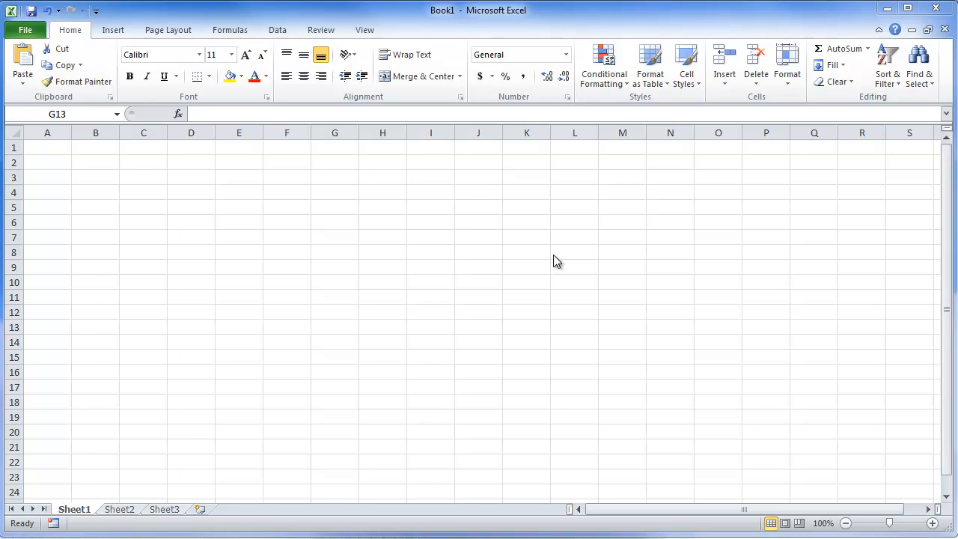
pyautogui.moveTo(534, 282)
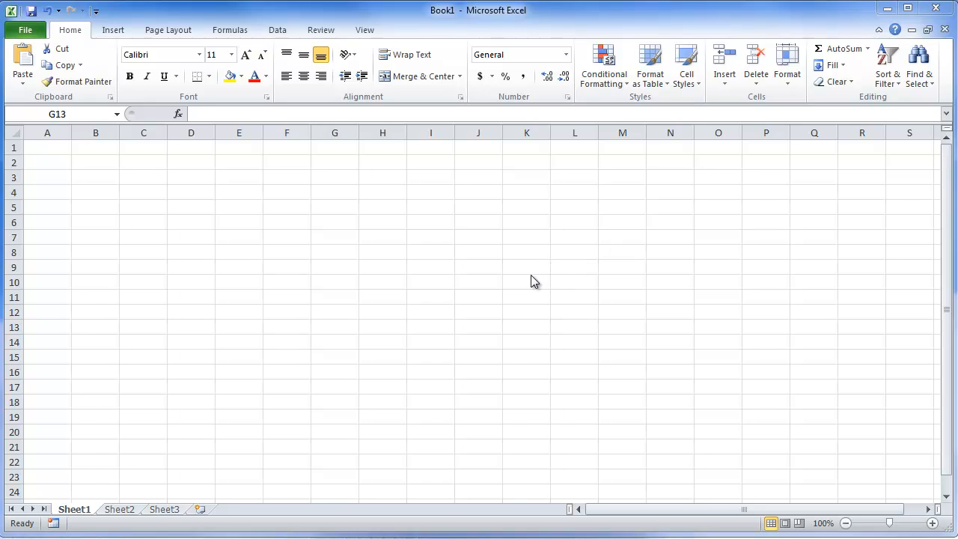
pyautogui.moveTo(45, 75)
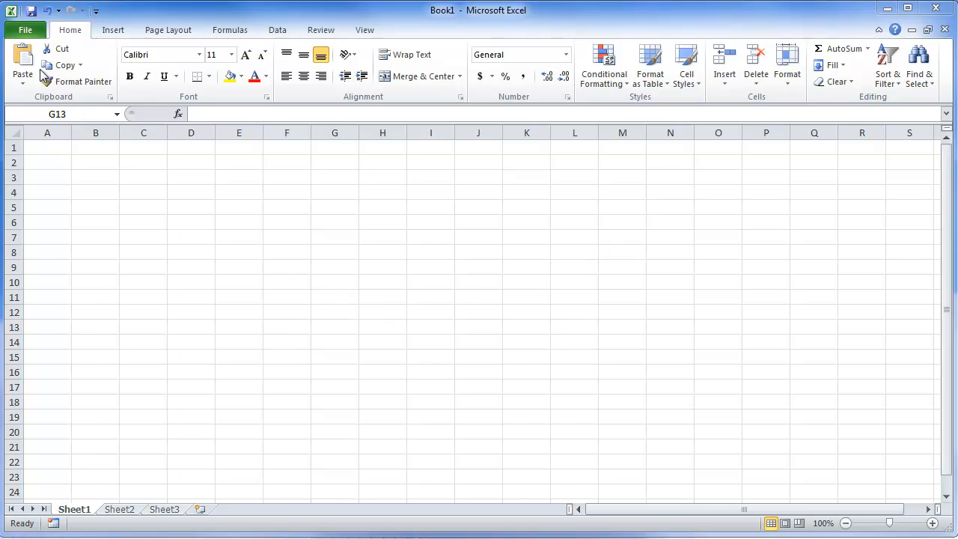
# Enable the Developer tab under Customize Ribbon in Excel Options and apply it
pyautogui.click(334, 327)
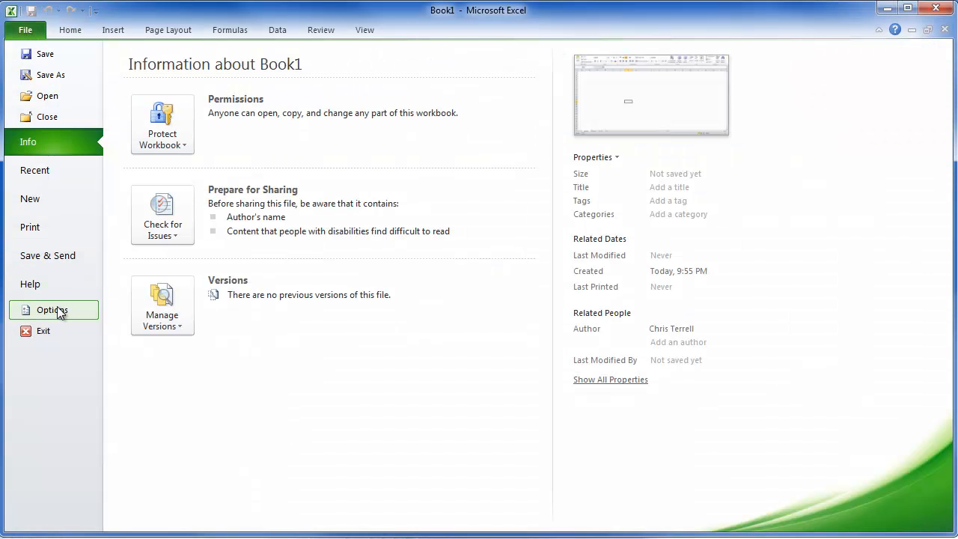
pyautogui.click(52, 310)
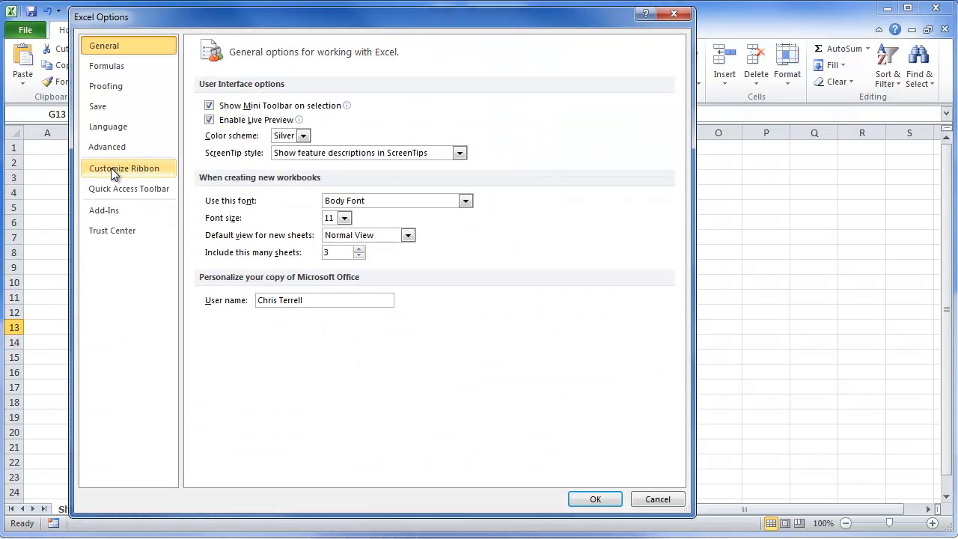
pyautogui.click(124, 167)
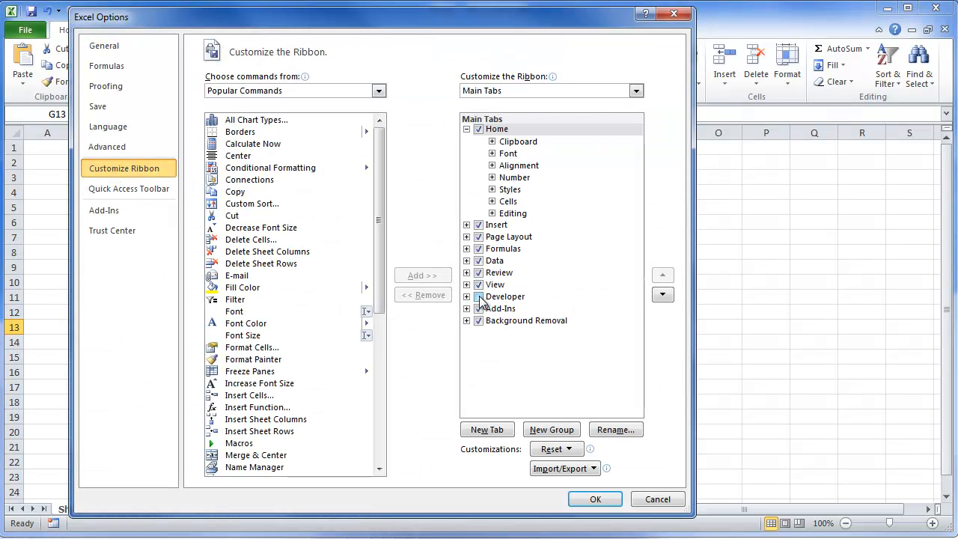
pyautogui.click(507, 296)
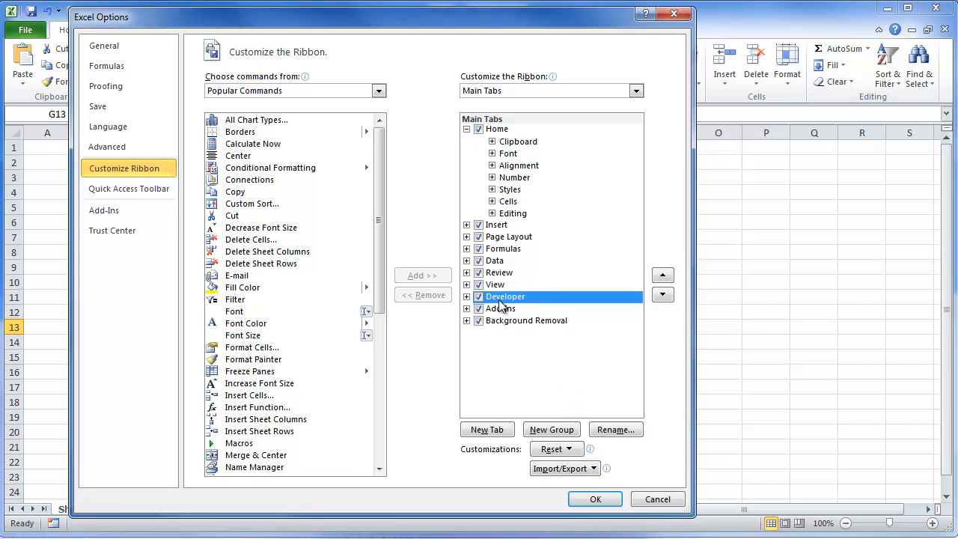
pyautogui.click(595, 498)
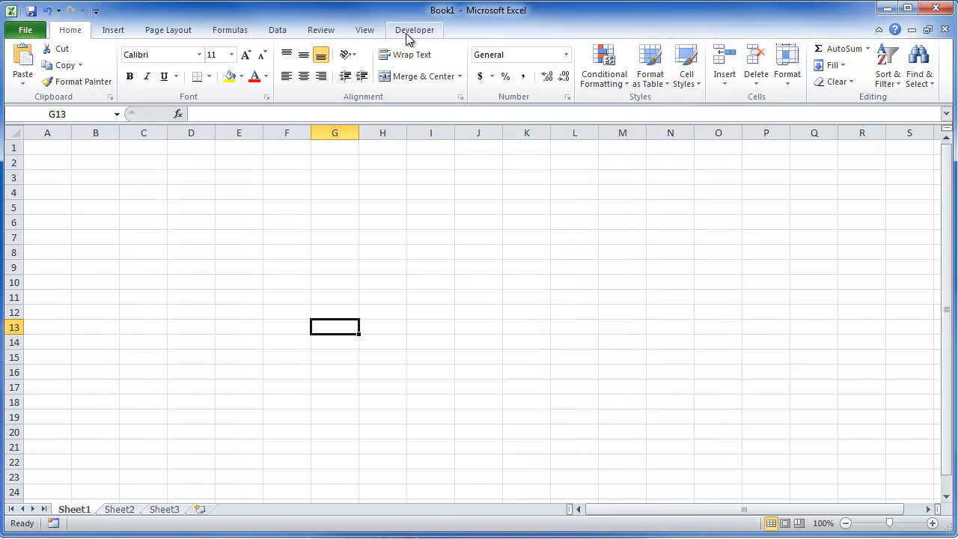
# Switch the ribbon to the Developer tab to show its macro and code tools
pyautogui.click(414, 30)
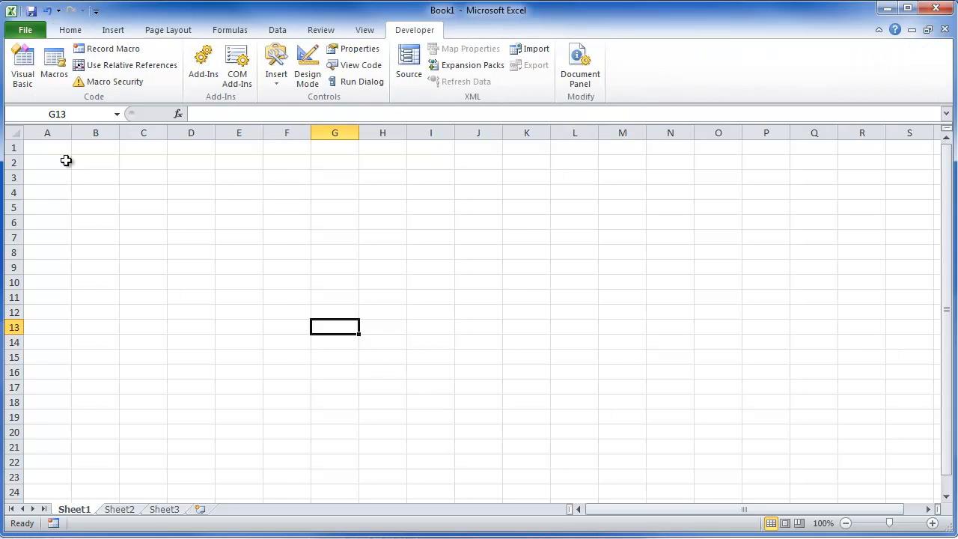
pyautogui.moveTo(22, 63)
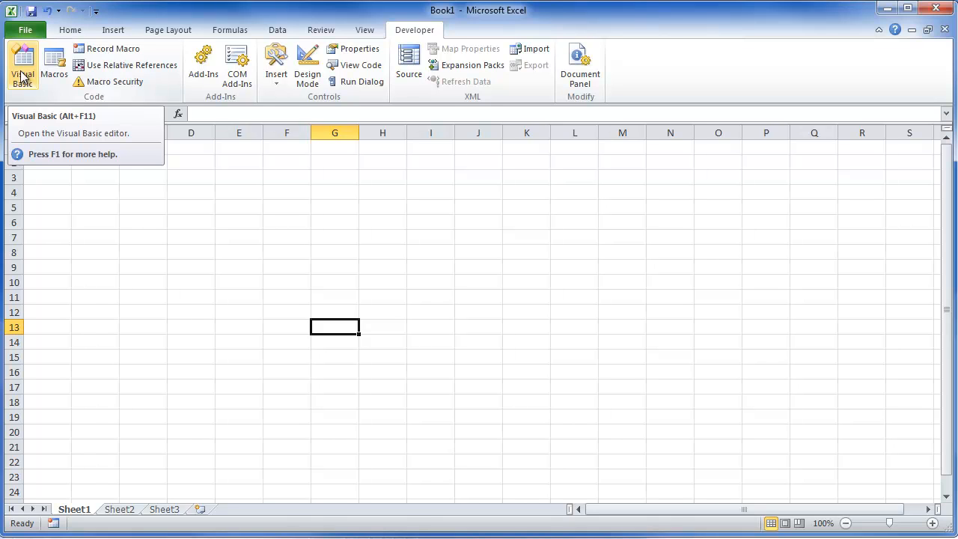
pyautogui.click(22, 66)
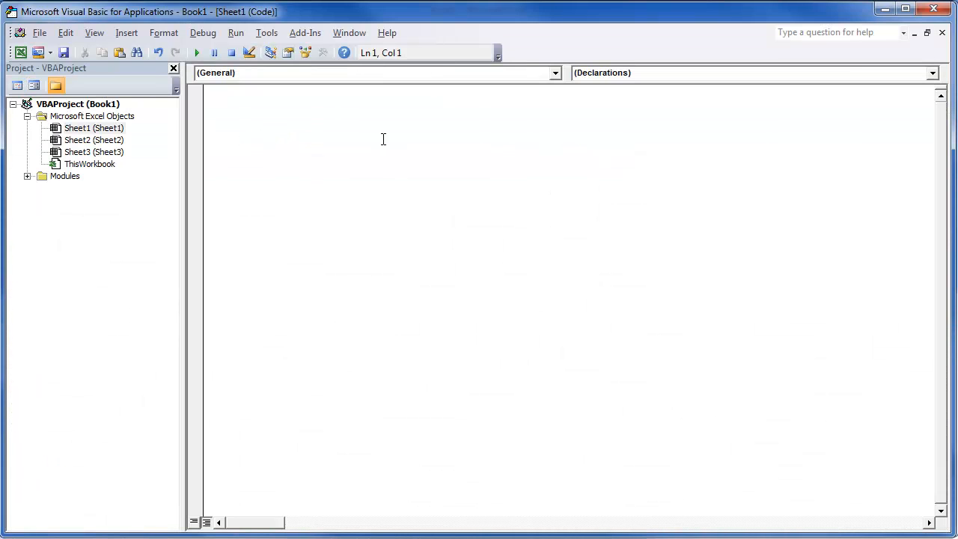
pyautogui.moveTo(490, 166)
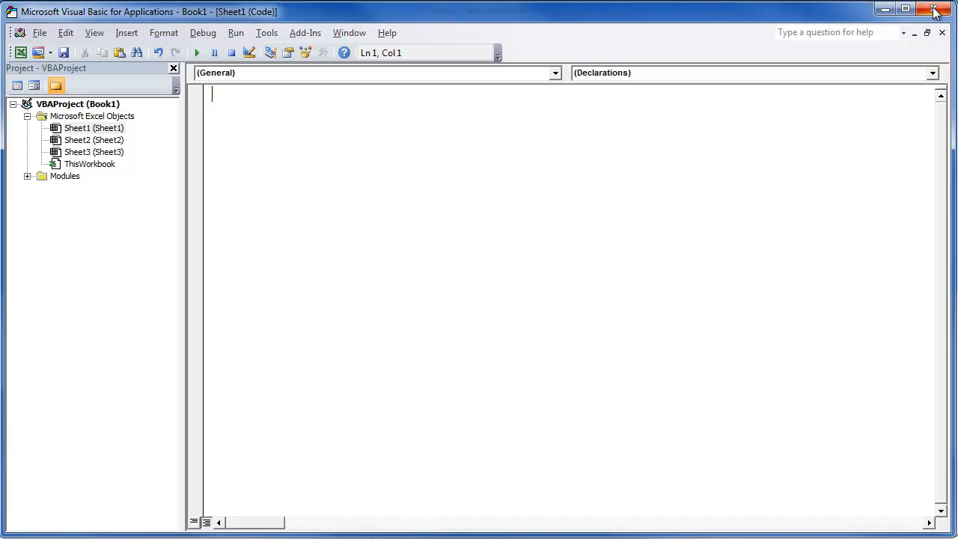
pyautogui.moveTo(945, 58)
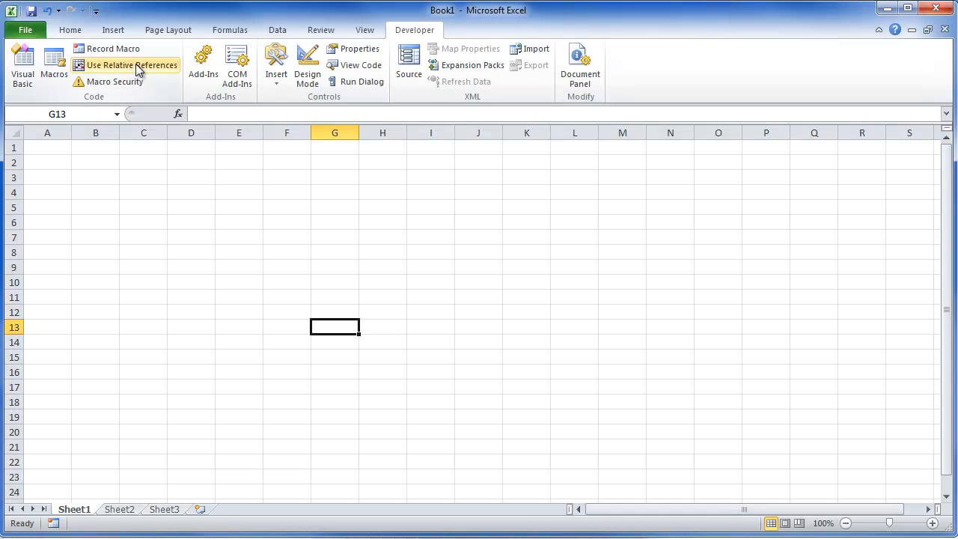
pyautogui.click(53, 64)
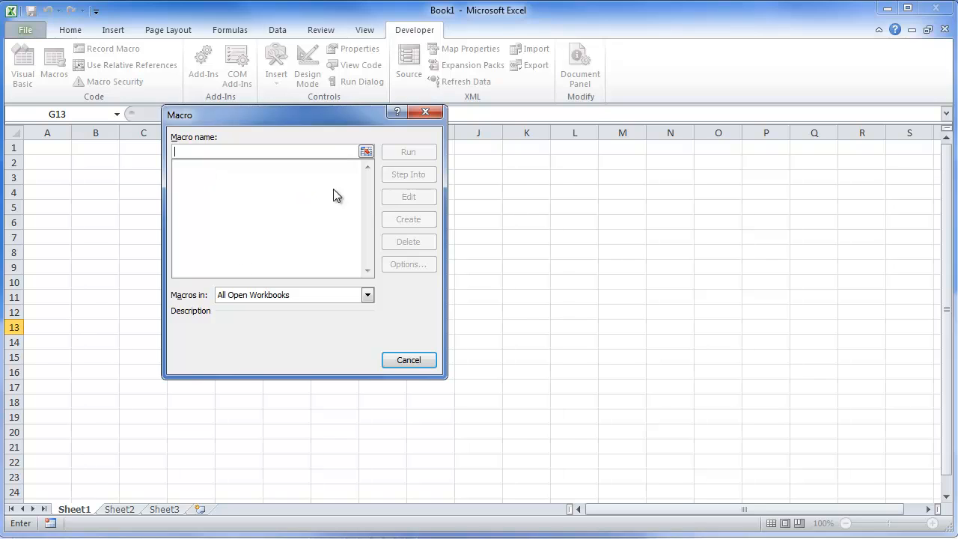
pyautogui.moveTo(262, 210)
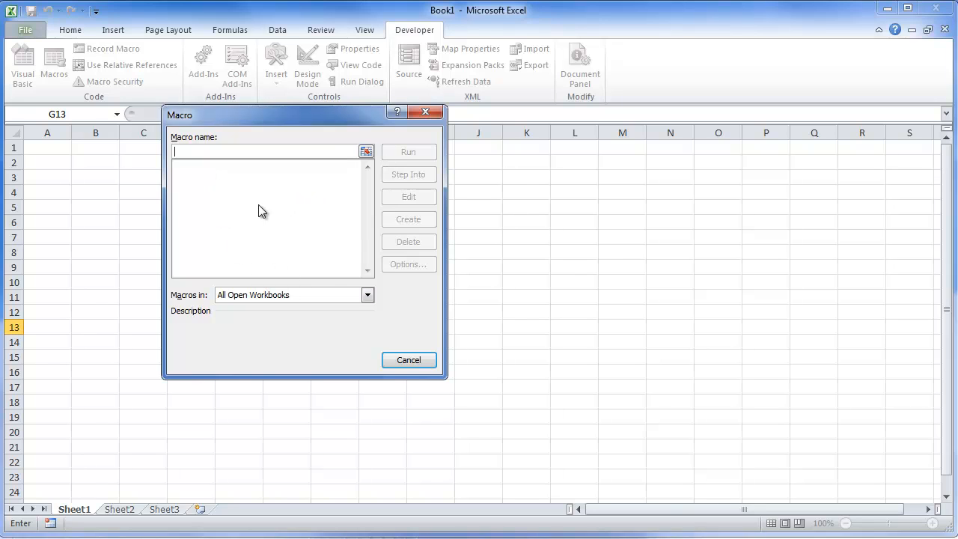
pyautogui.moveTo(220, 303)
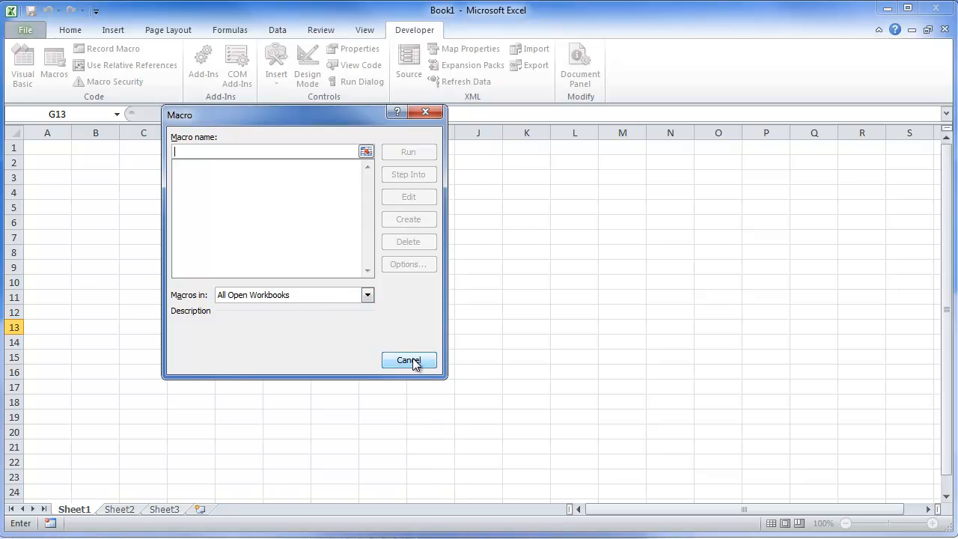
pyautogui.click(409, 361)
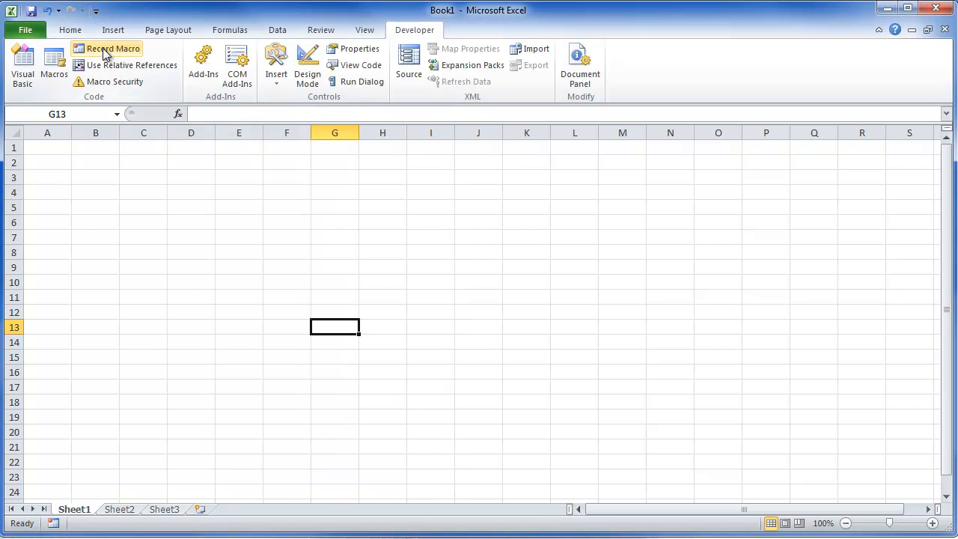
# Record a macro named 'test' entering 'Hello World' in A1, then reselect A1
pyautogui.click(112, 48)
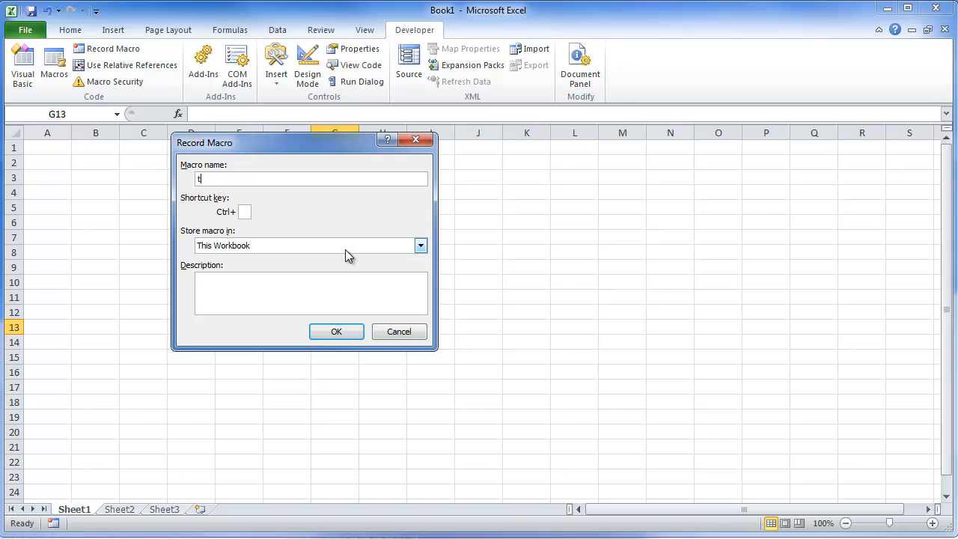
pyautogui.write('est')
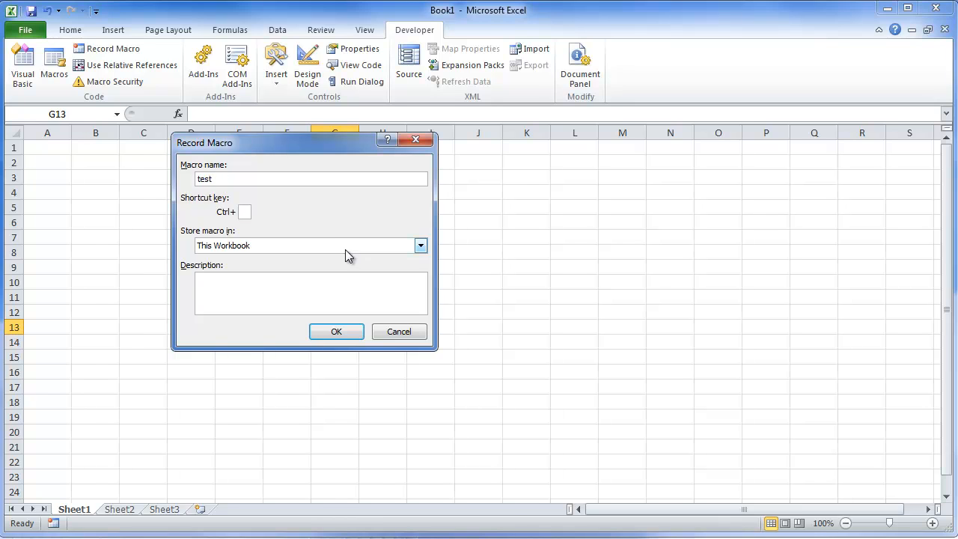
pyautogui.click(336, 332)
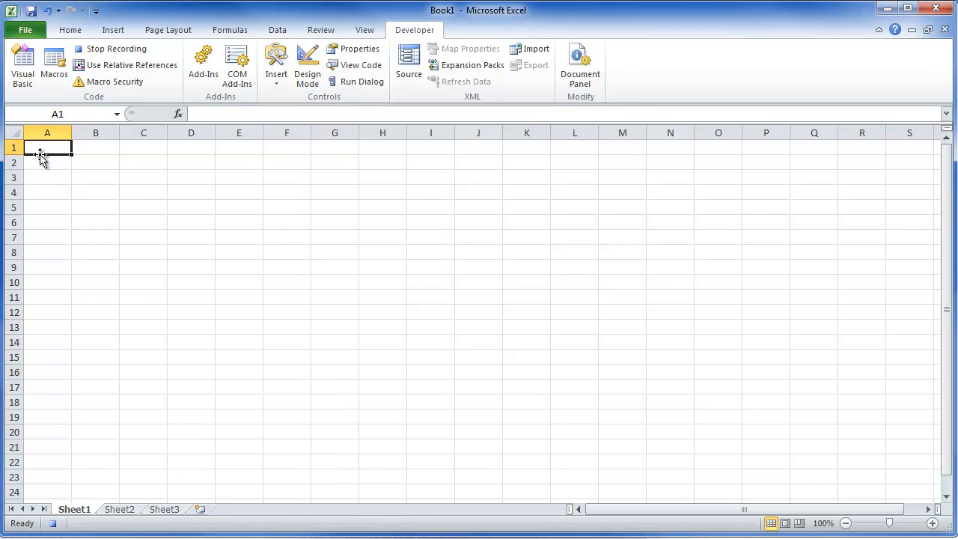
pyautogui.write('Hello Worl')
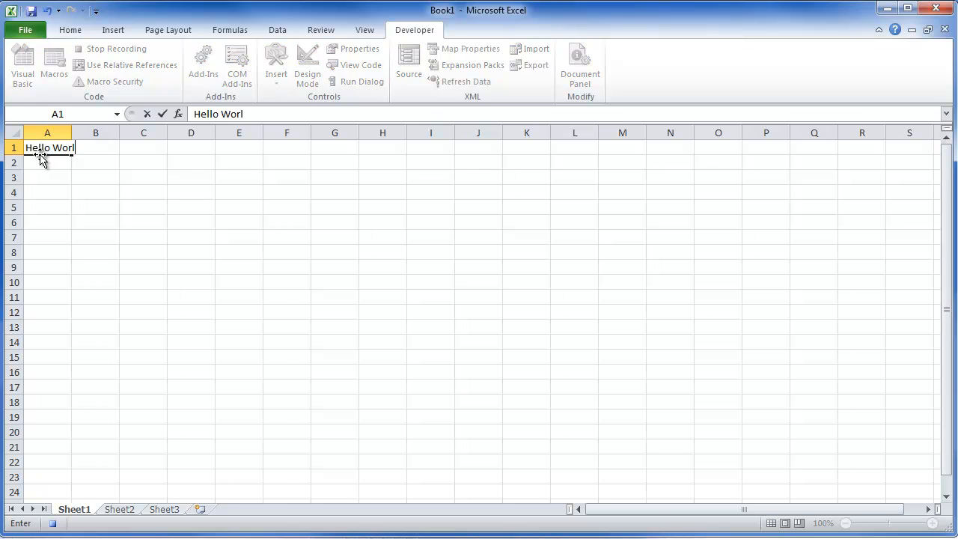
pyautogui.press('Return')
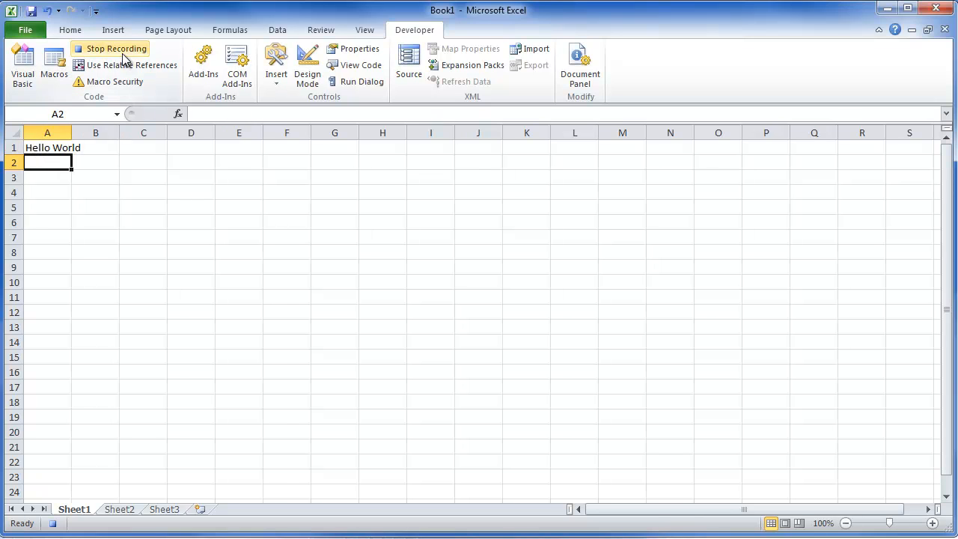
pyautogui.moveTo(54, 524)
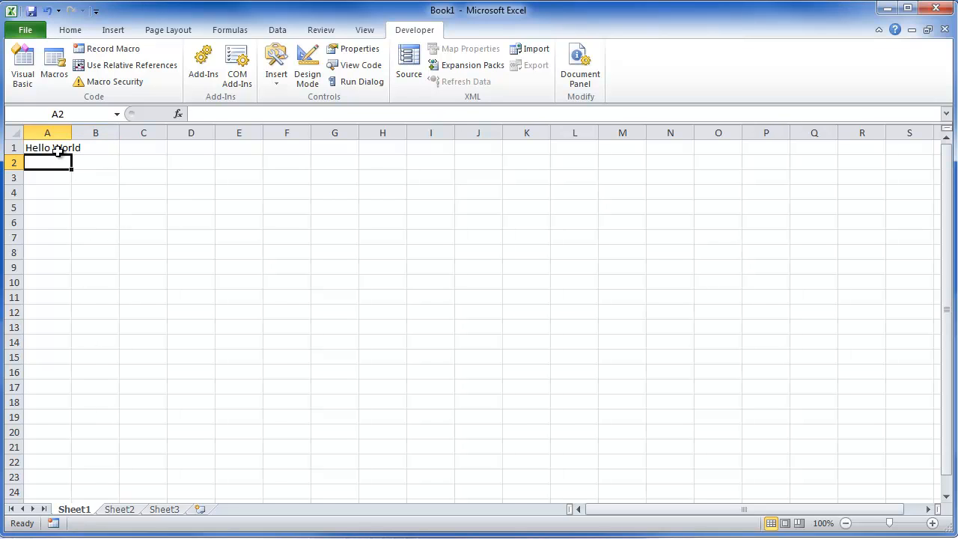
pyautogui.click(46, 148)
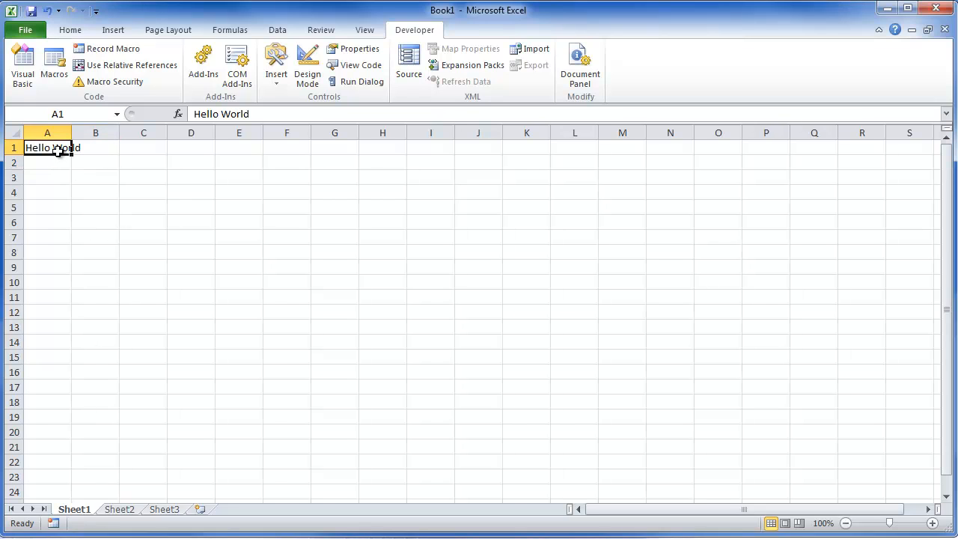
# Clear A1 and run the 'test' macro so 'Hello World' reappears there
pyautogui.press('Delete')
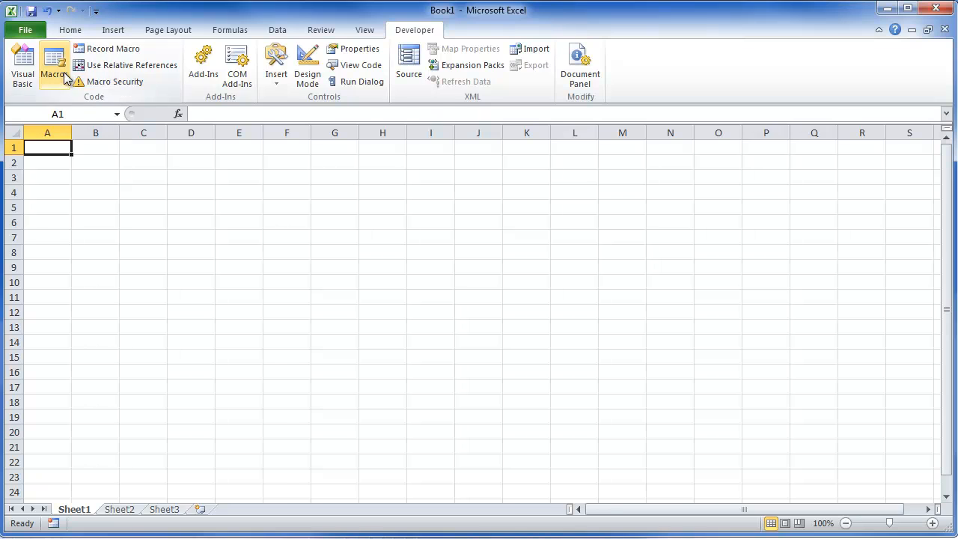
pyautogui.click(54, 64)
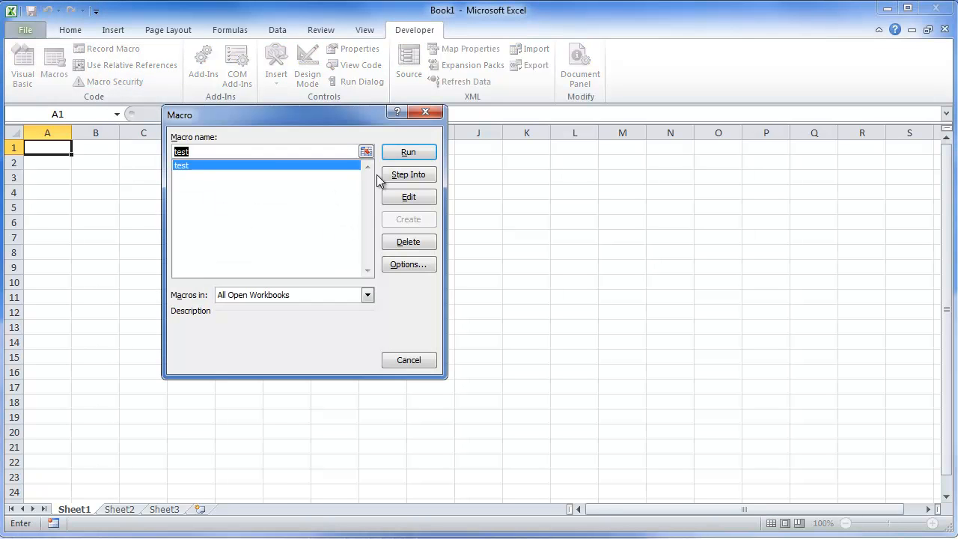
pyautogui.click(408, 152)
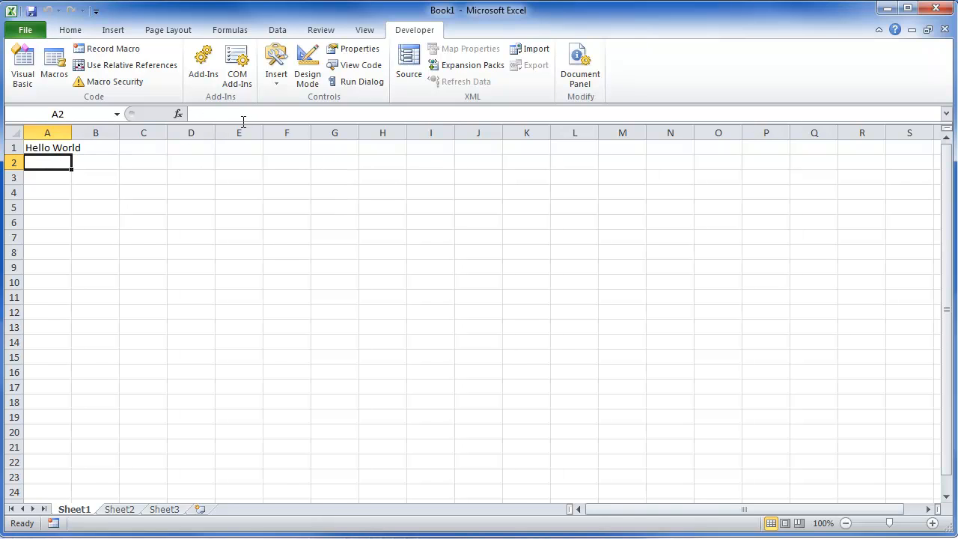
pyautogui.moveTo(103, 109)
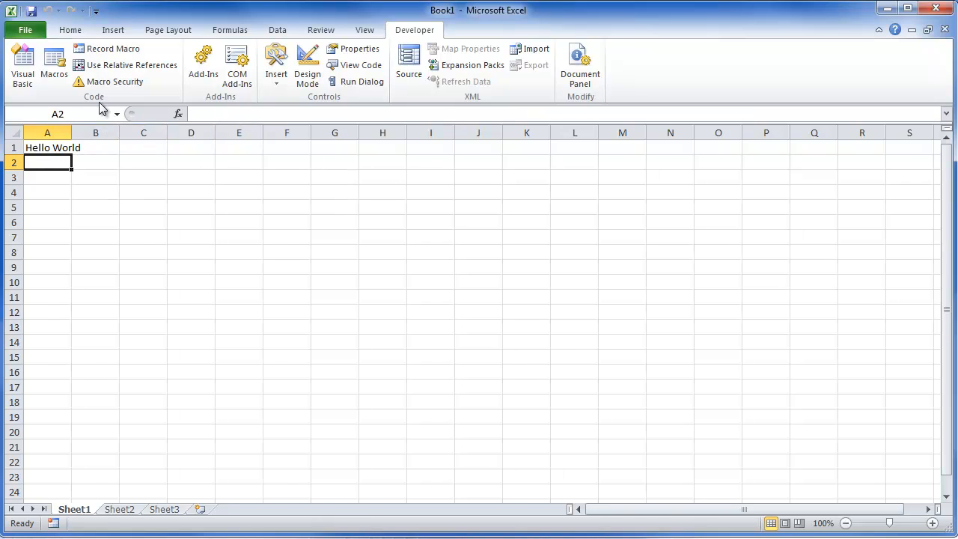
pyautogui.moveTo(114, 81)
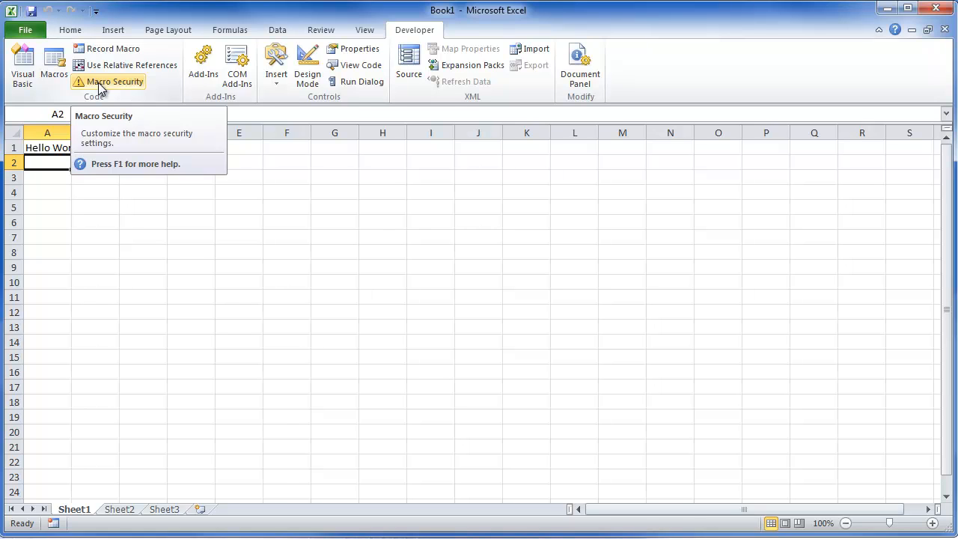
# Bring up the Trust Center macro settings with 'Enable all macros' selected
pyautogui.click(115, 82)
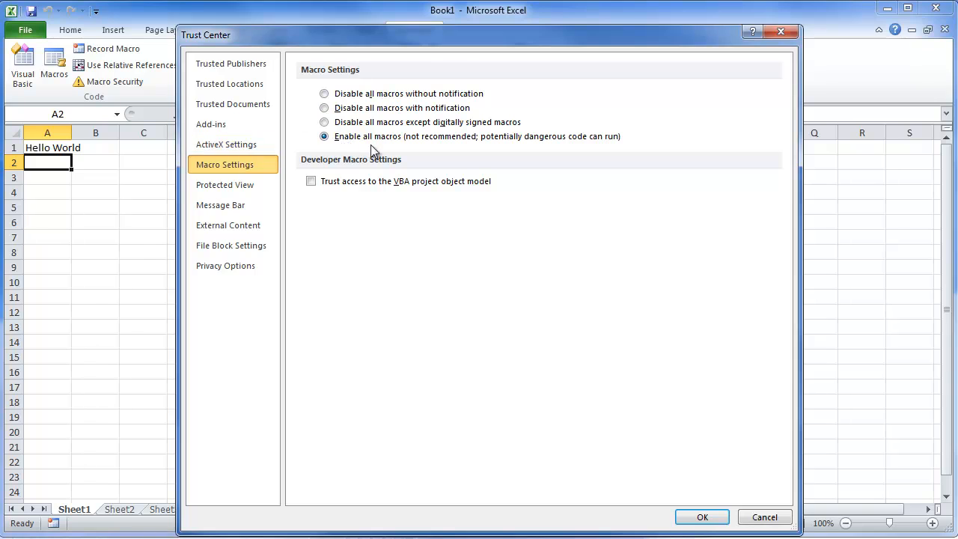
pyautogui.moveTo(438, 144)
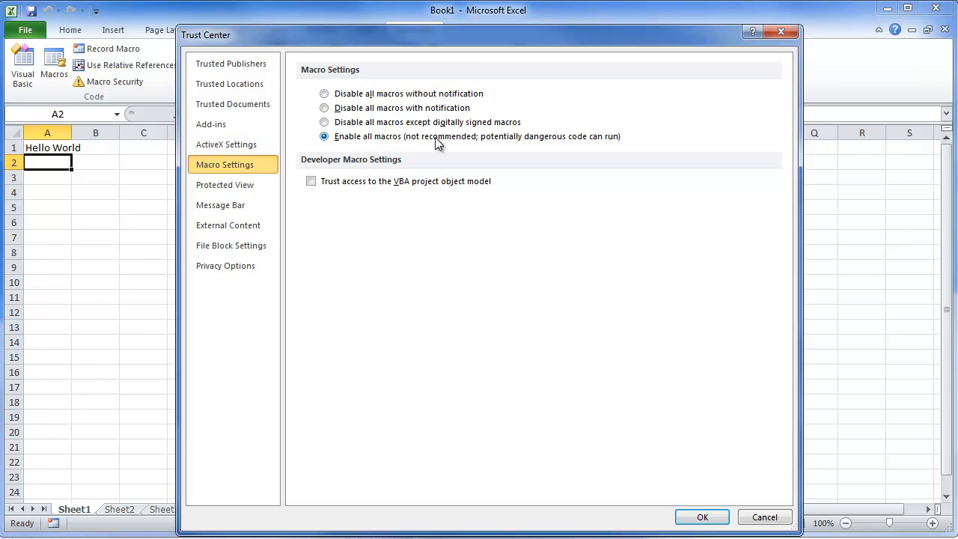
pyautogui.moveTo(400, 153)
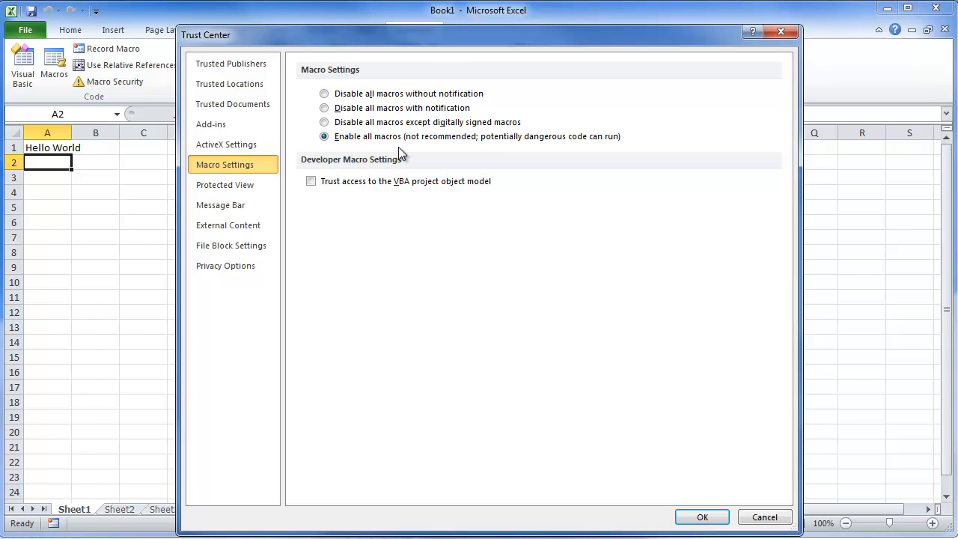
pyautogui.moveTo(324, 92)
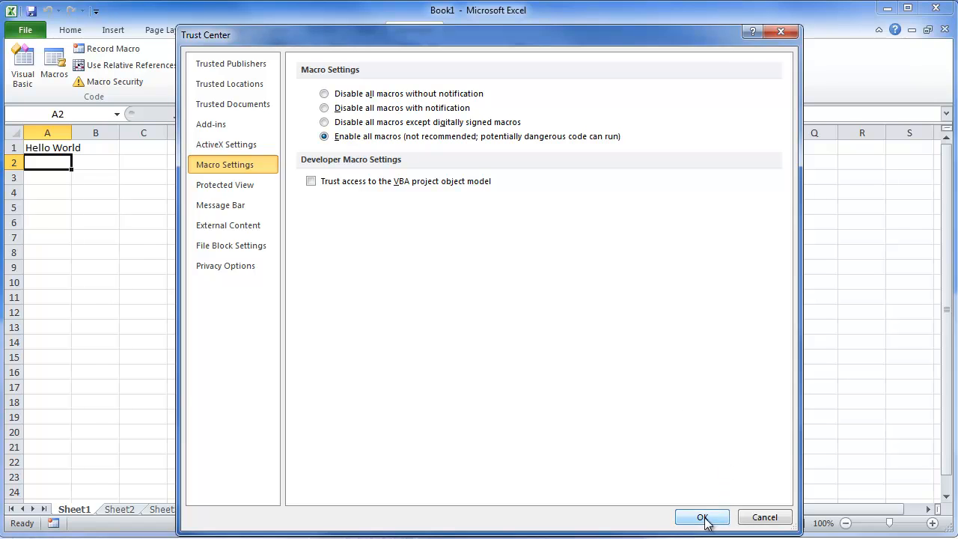
# Confirm the enable-all-macros setting and return to the Hello World sheet
pyautogui.click(701, 517)
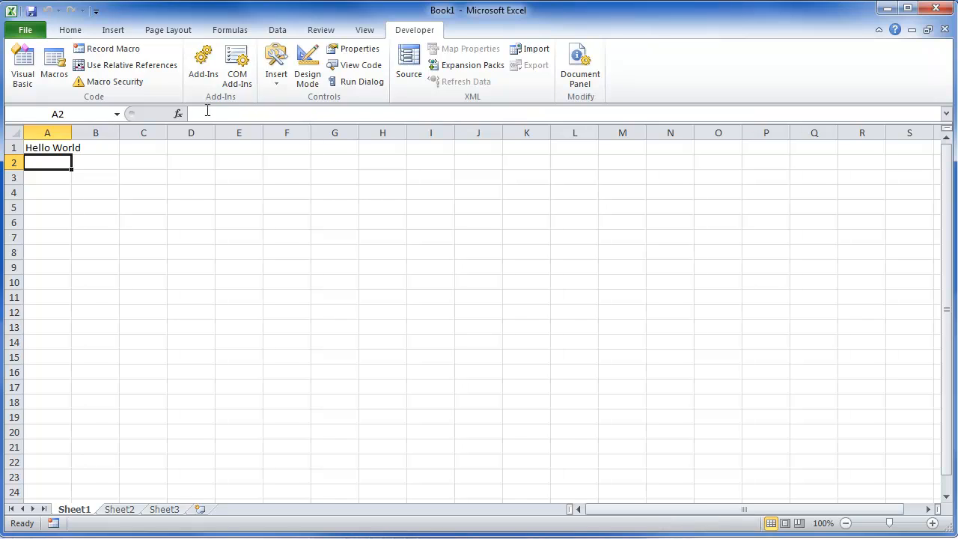
pyautogui.moveTo(203, 64)
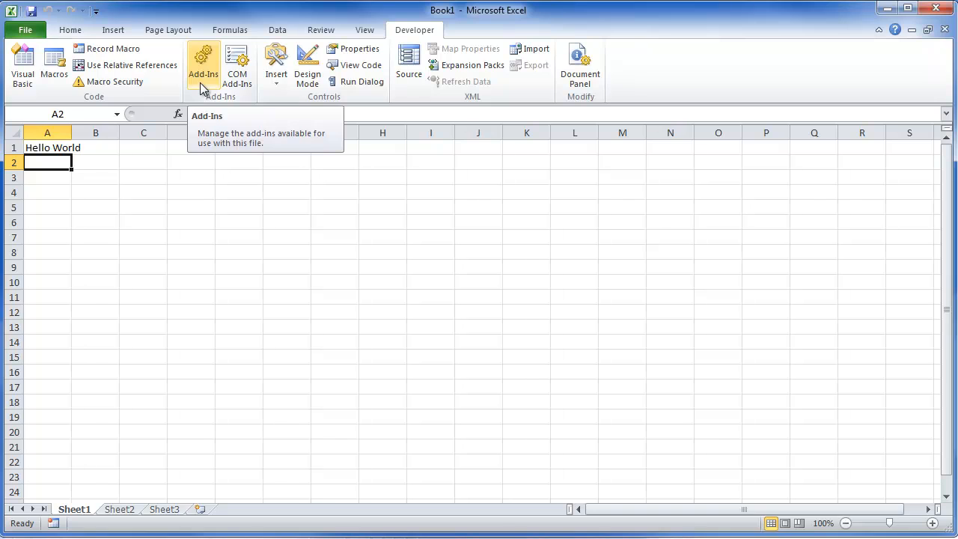
# Show the Insert gallery of Form Controls and ActiveX Controls
pyautogui.click(276, 64)
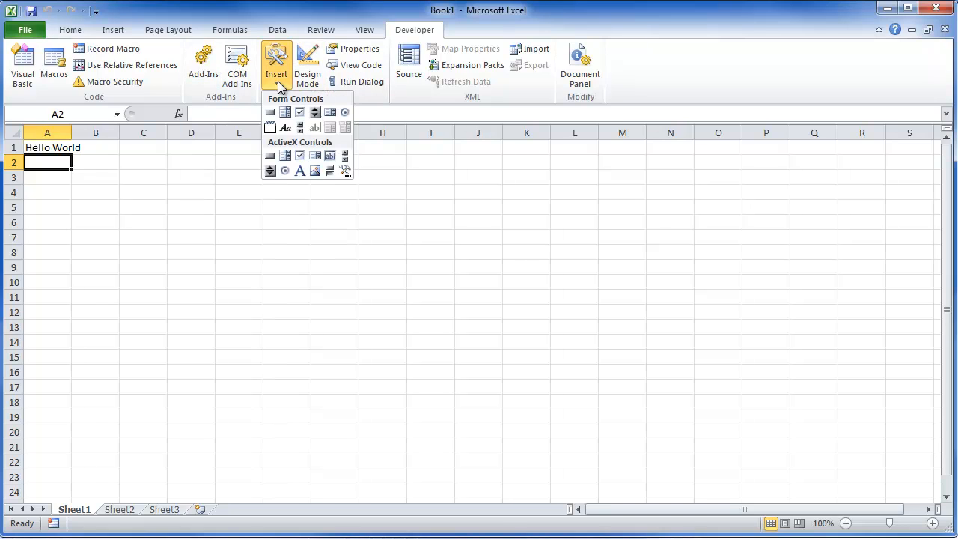
pyautogui.moveTo(300, 155)
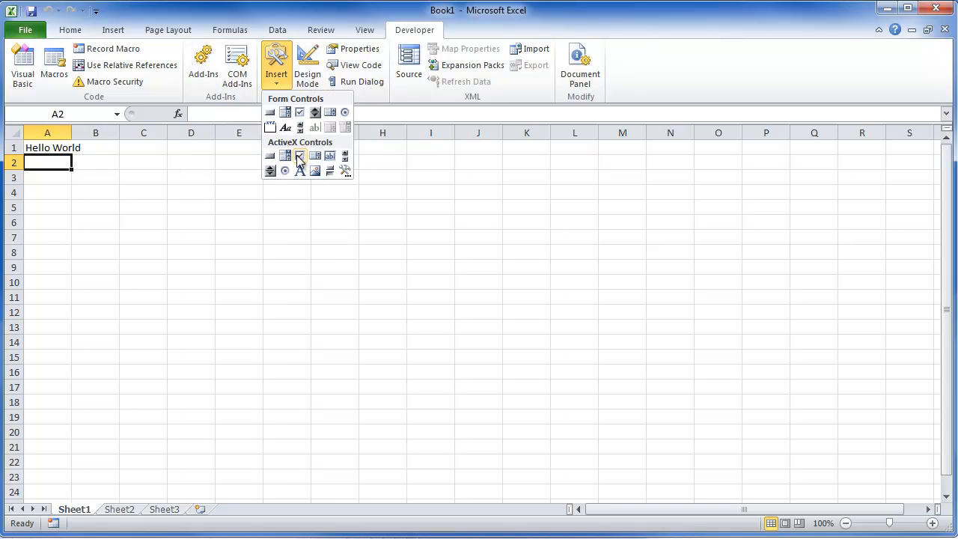
pyautogui.moveTo(269, 112)
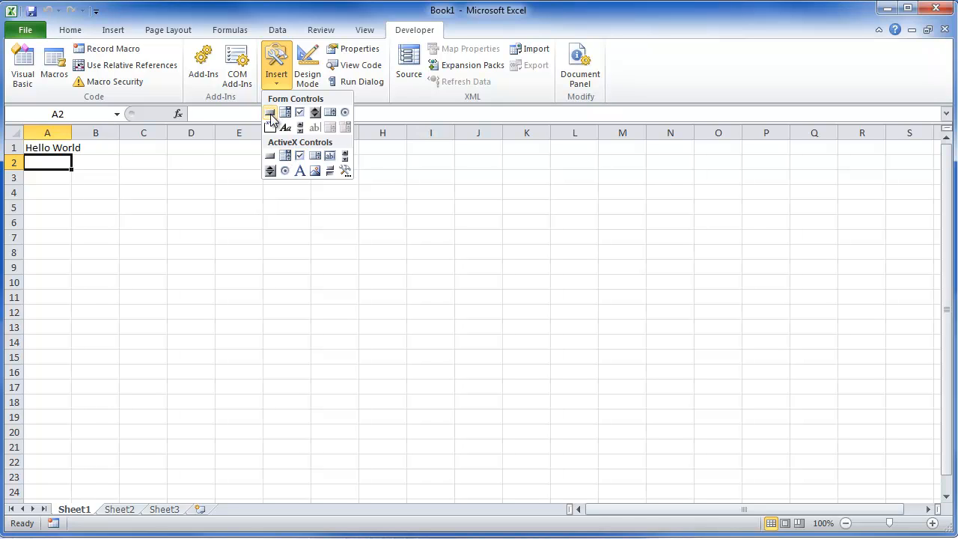
pyautogui.moveTo(286, 113)
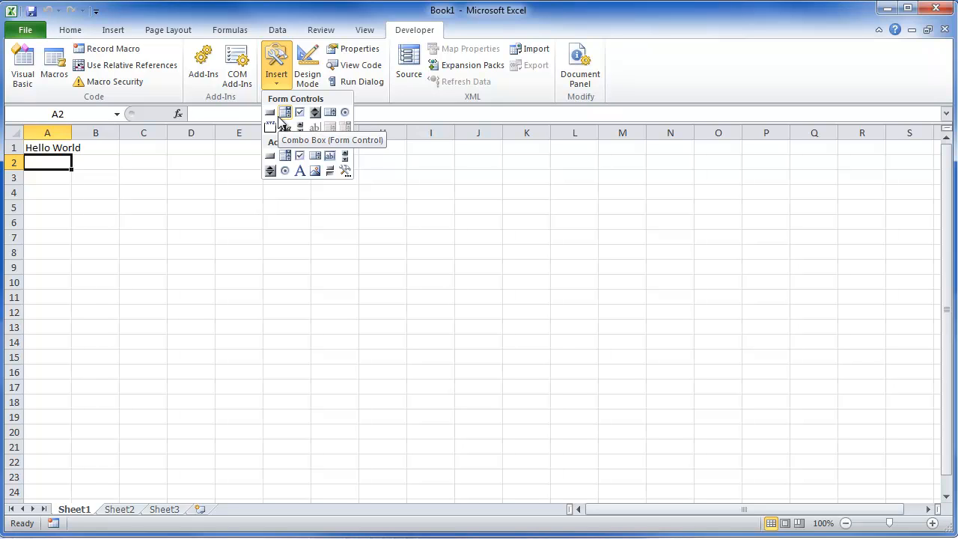
pyautogui.moveTo(345, 113)
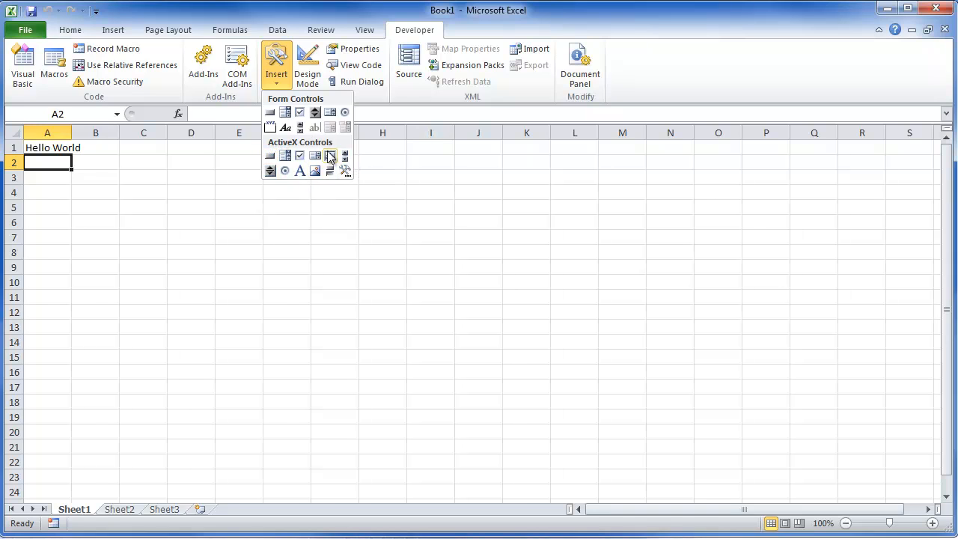
pyautogui.moveTo(270, 156)
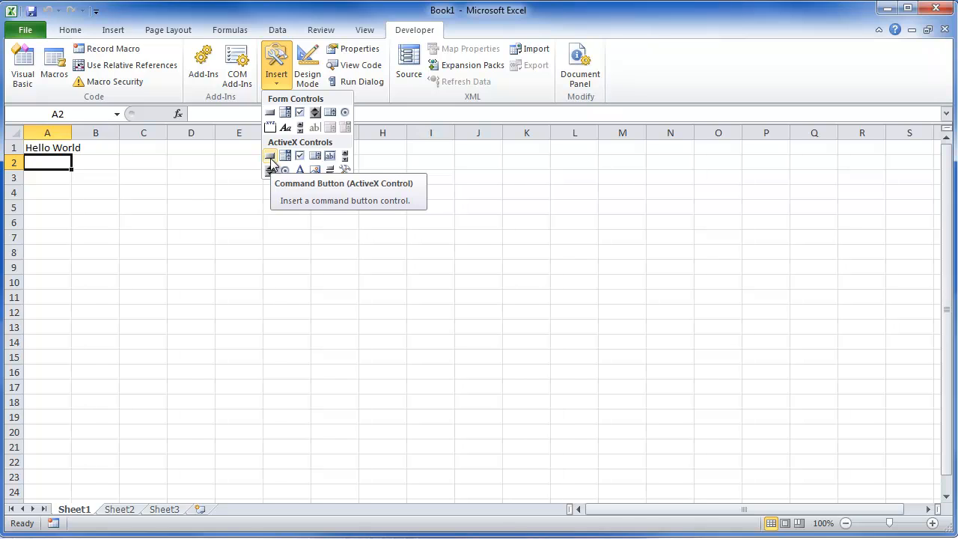
pyautogui.moveTo(286, 156)
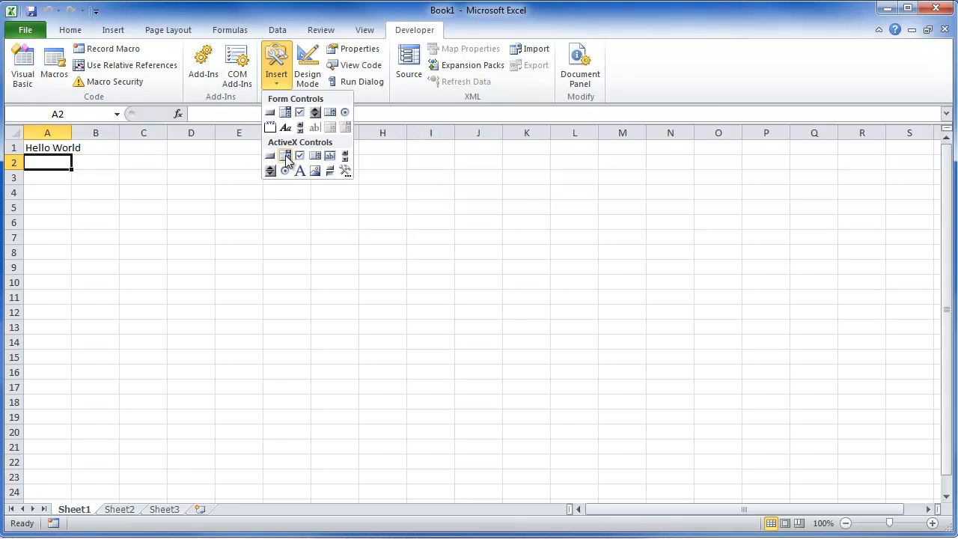
pyautogui.moveTo(276, 172)
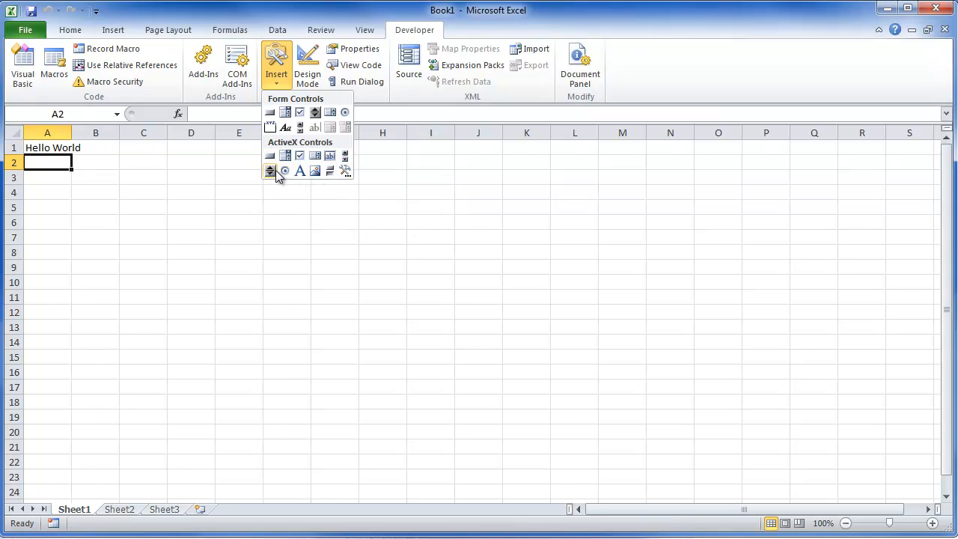
pyautogui.moveTo(326, 127)
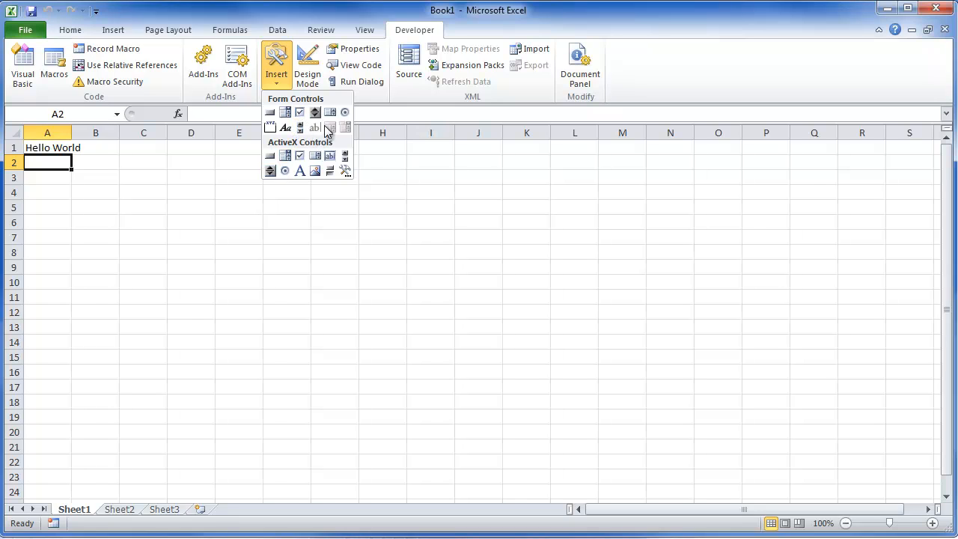
pyautogui.moveTo(300, 112)
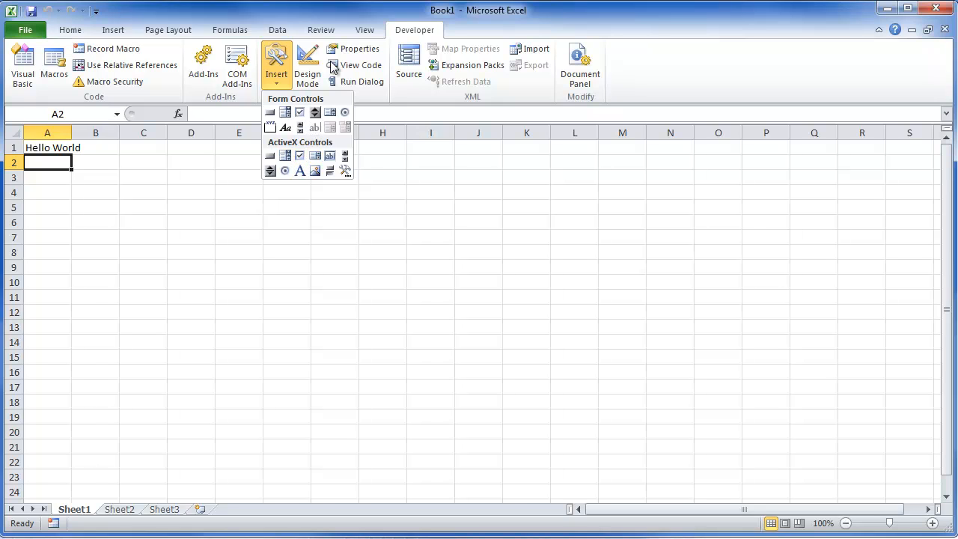
pyautogui.moveTo(286, 155)
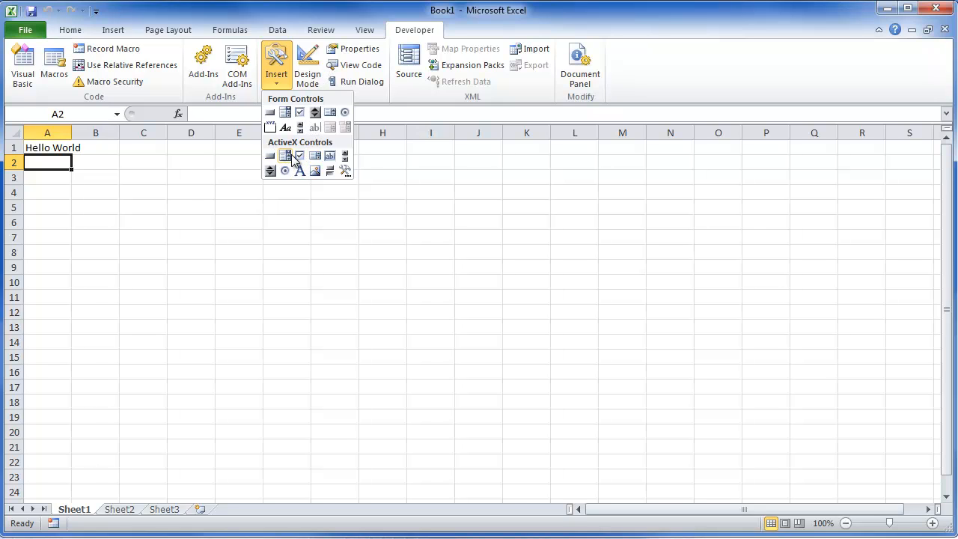
pyautogui.moveTo(311, 73)
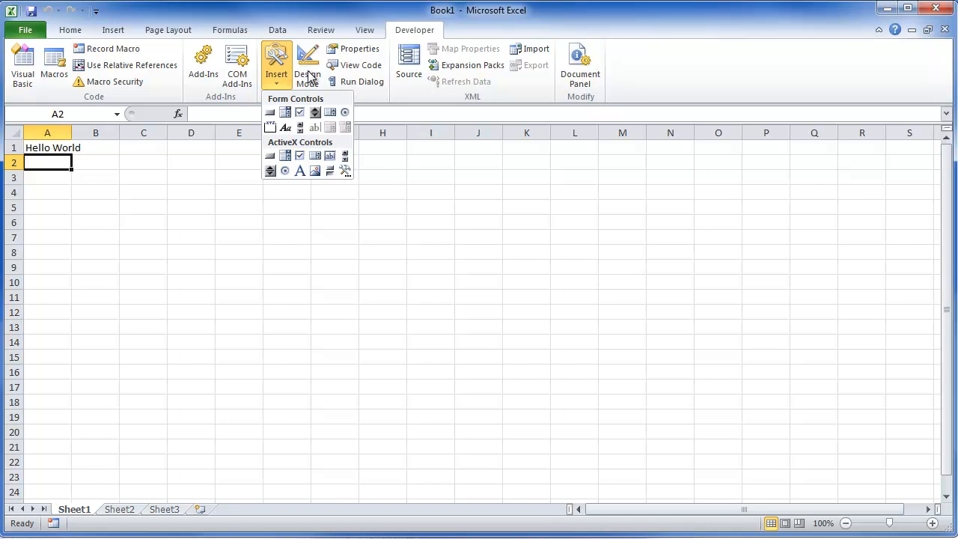
pyautogui.moveTo(367, 56)
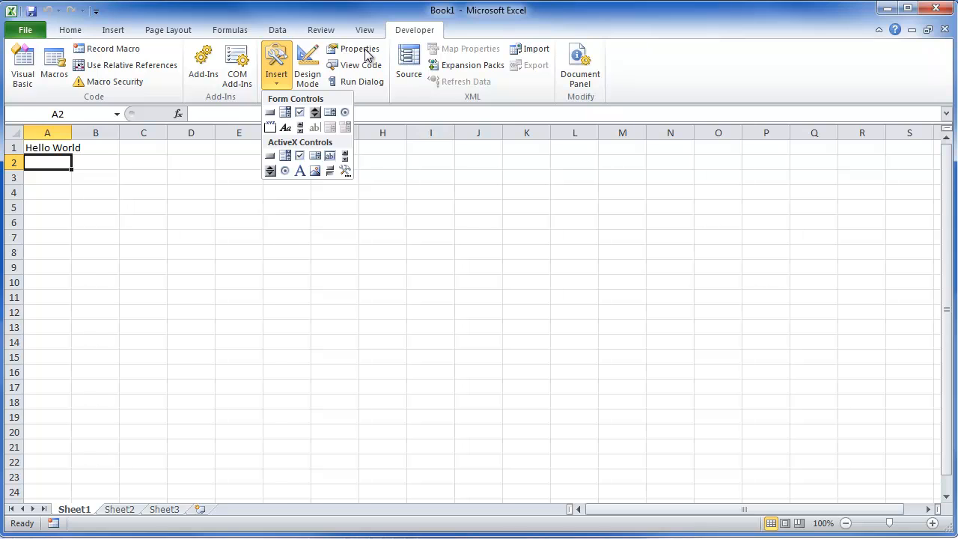
# View Sheet1's Properties window, then dismiss it
pyautogui.click(359, 48)
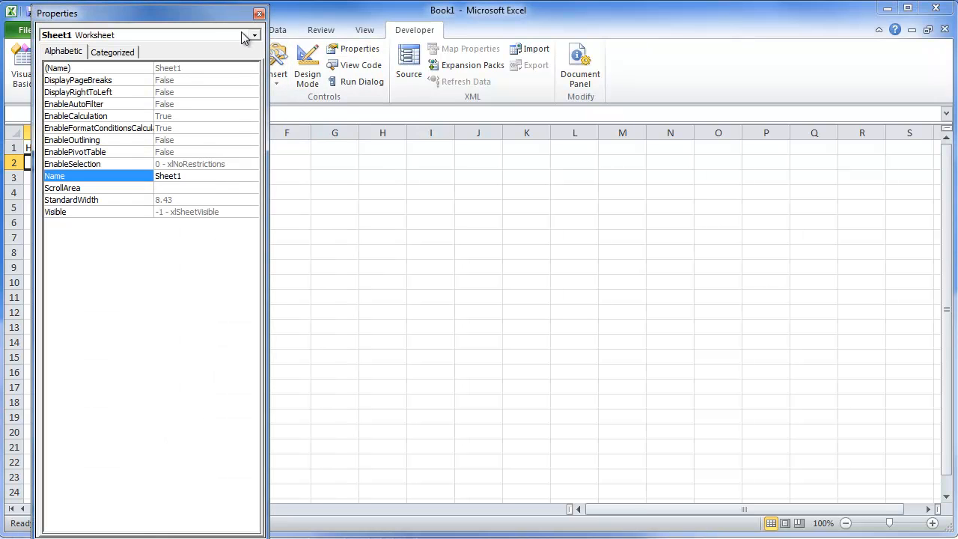
pyautogui.moveTo(216, 86)
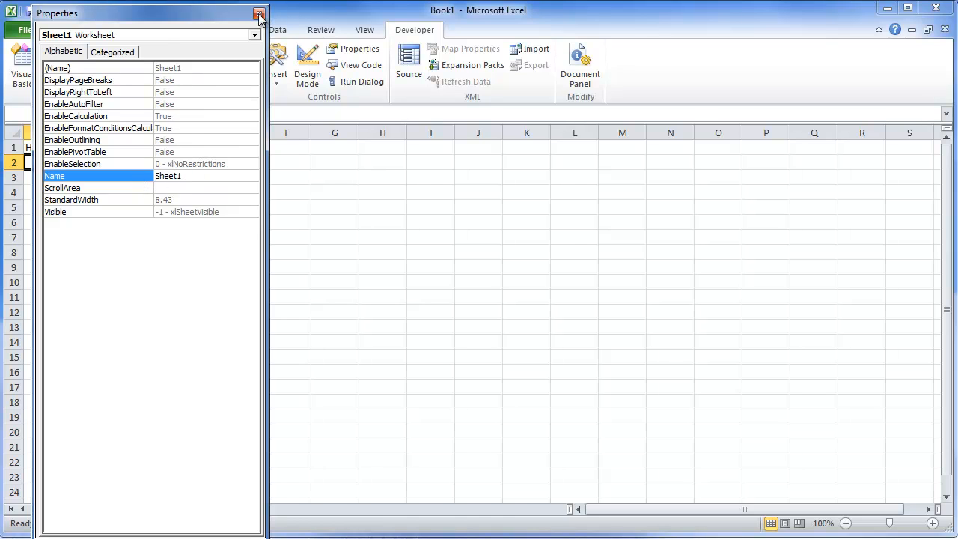
pyautogui.click(260, 14)
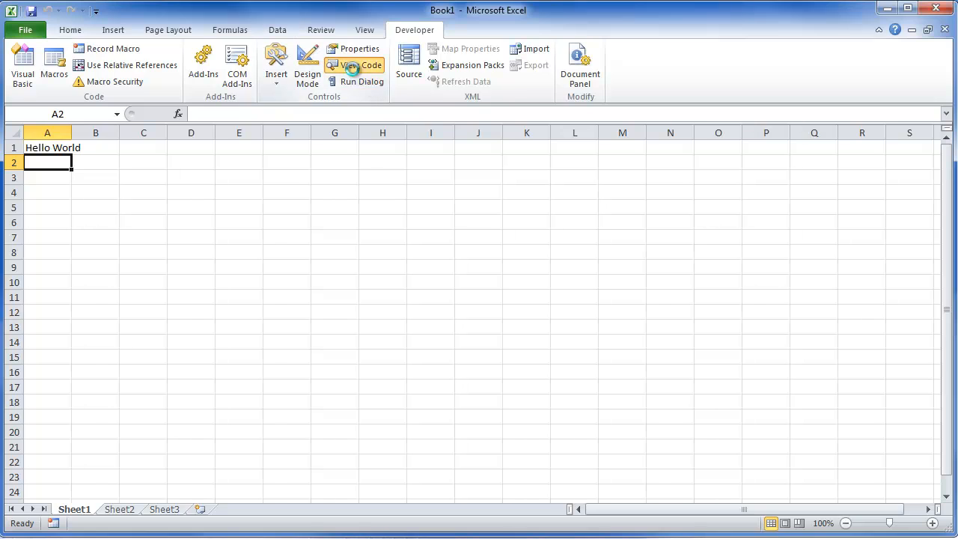
# View Sheet1's code in the VBA editor and expand the Modules folder
pyautogui.click(362, 66)
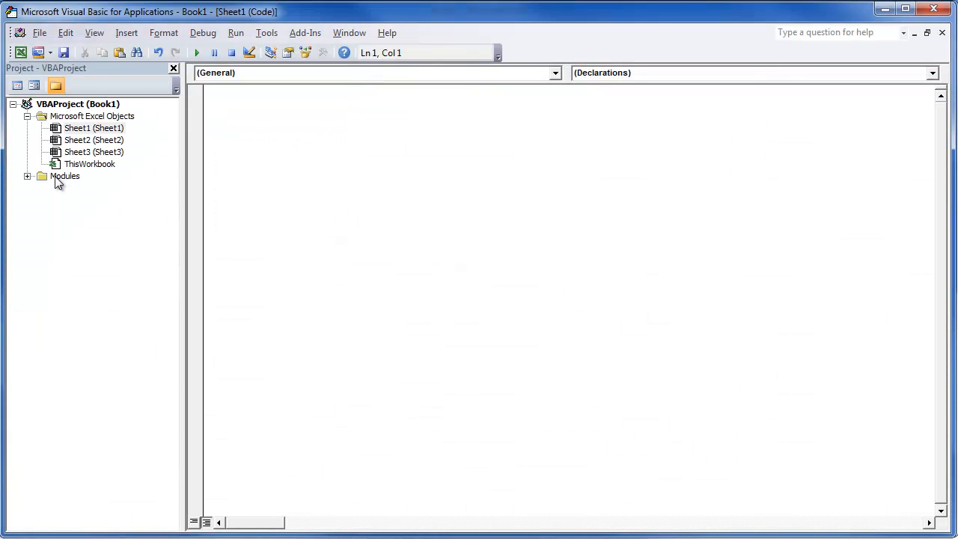
pyautogui.moveTo(35, 179)
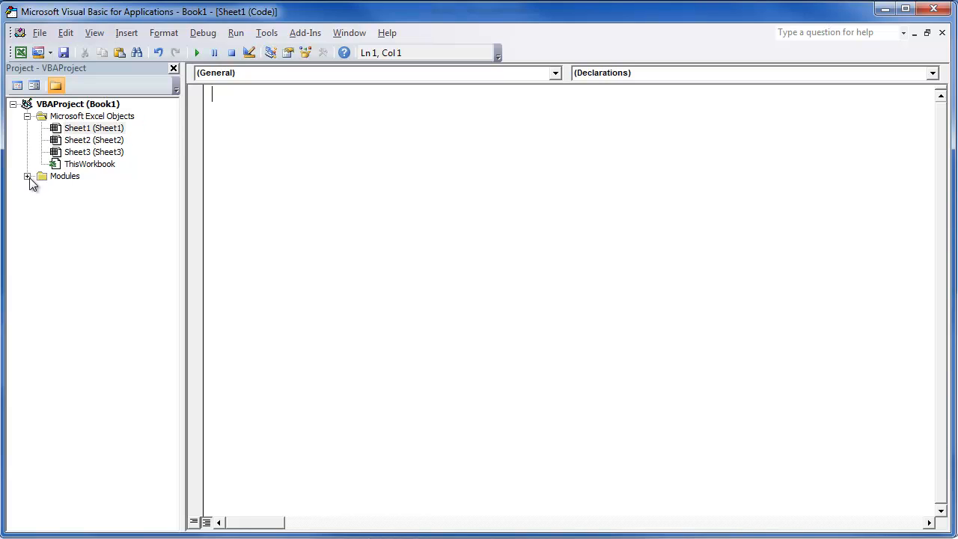
pyautogui.click(28, 176)
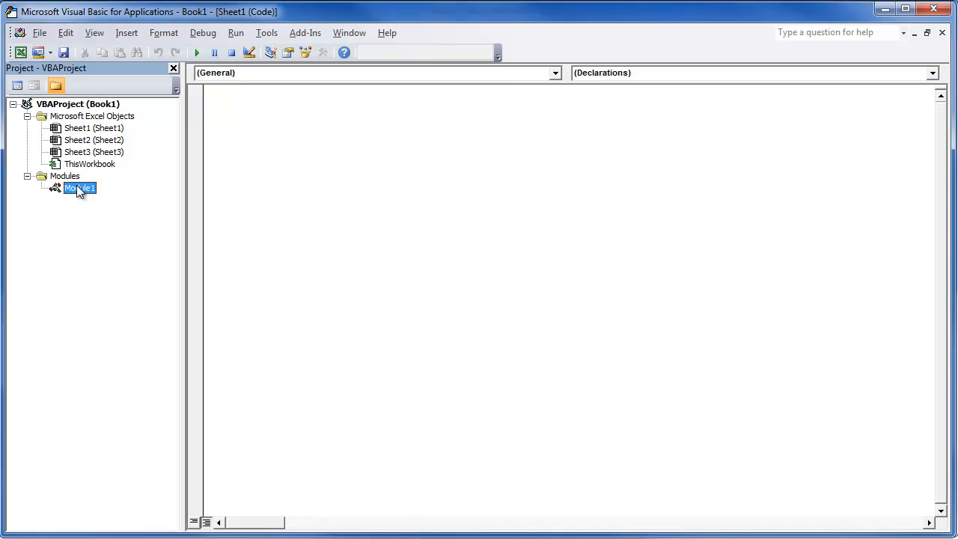
# Display Module1's recorded test macro code, then close the editor back to Excel
pyautogui.doubleClick(79, 188)
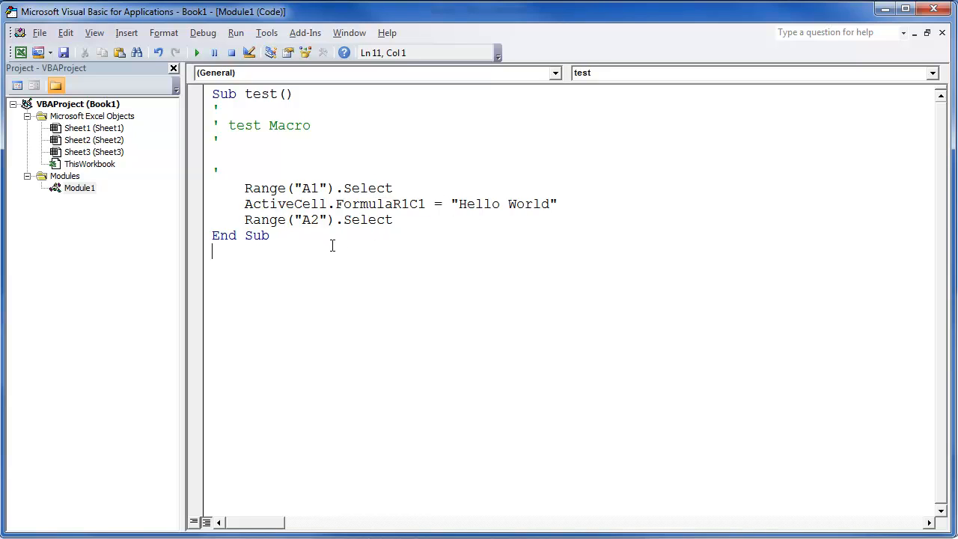
pyautogui.moveTo(453, 236)
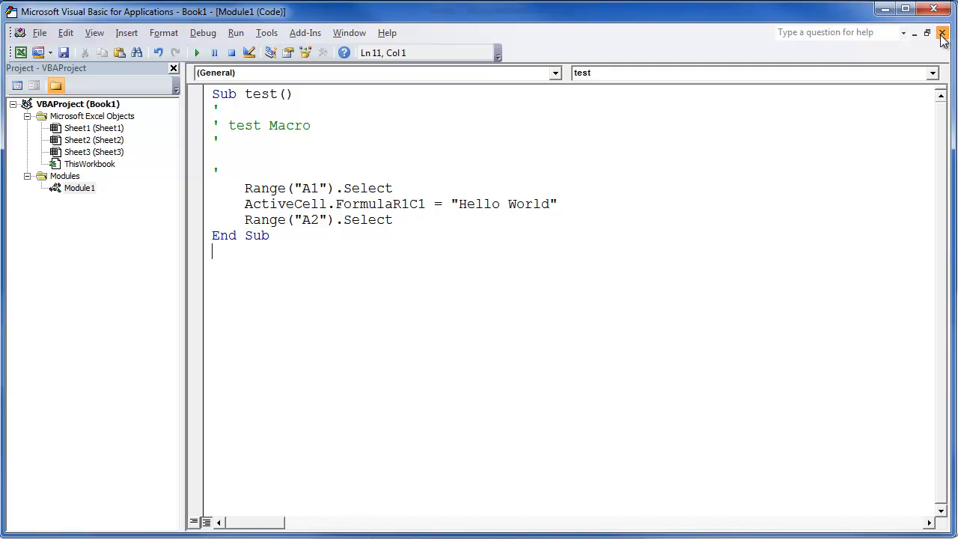
pyautogui.click(942, 35)
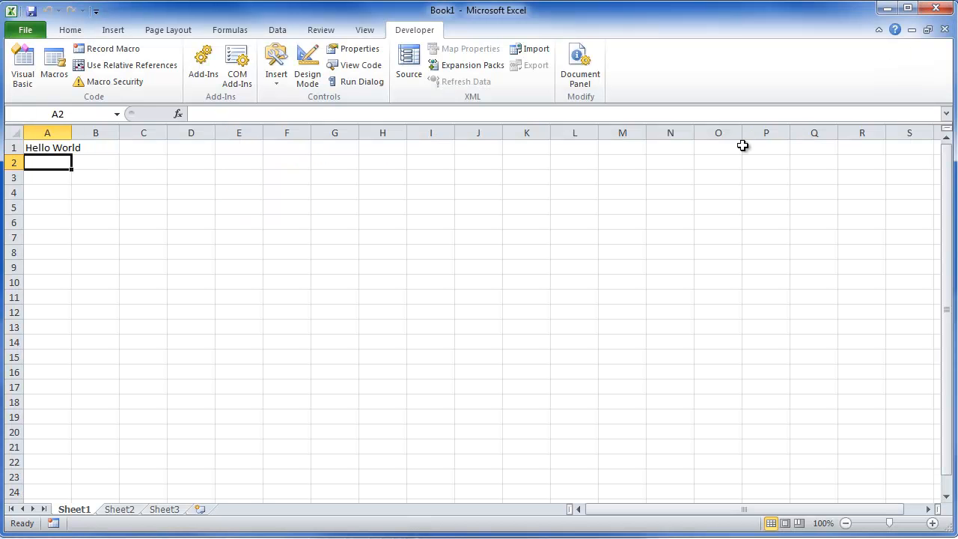